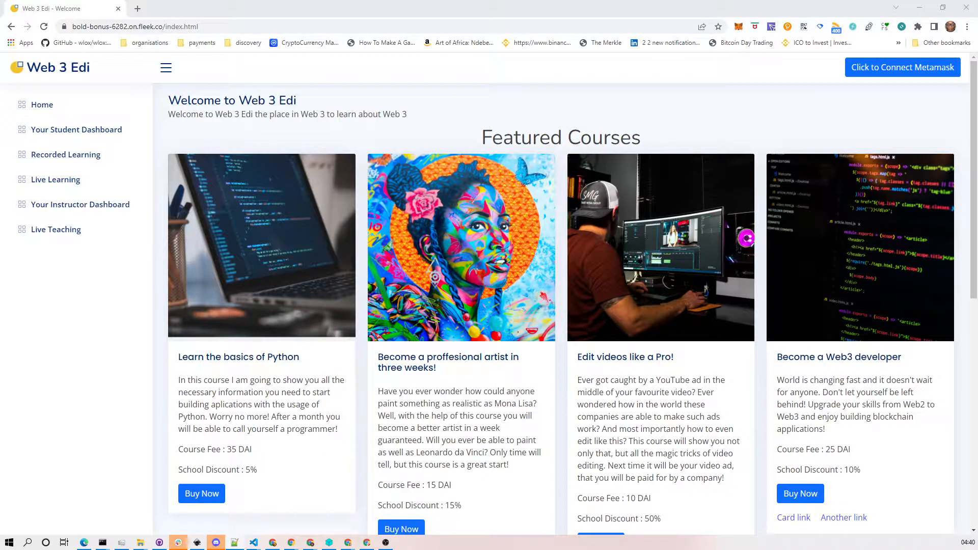
# - Preview the Knights of Programming join-school form and dismiss it without joining
pyautogui.scroll(-3)
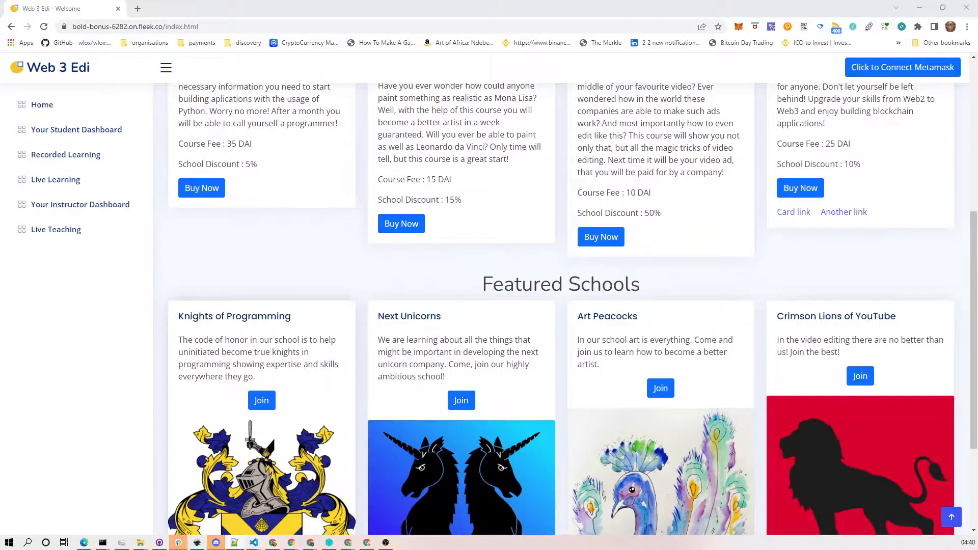
pyautogui.click(261, 400)
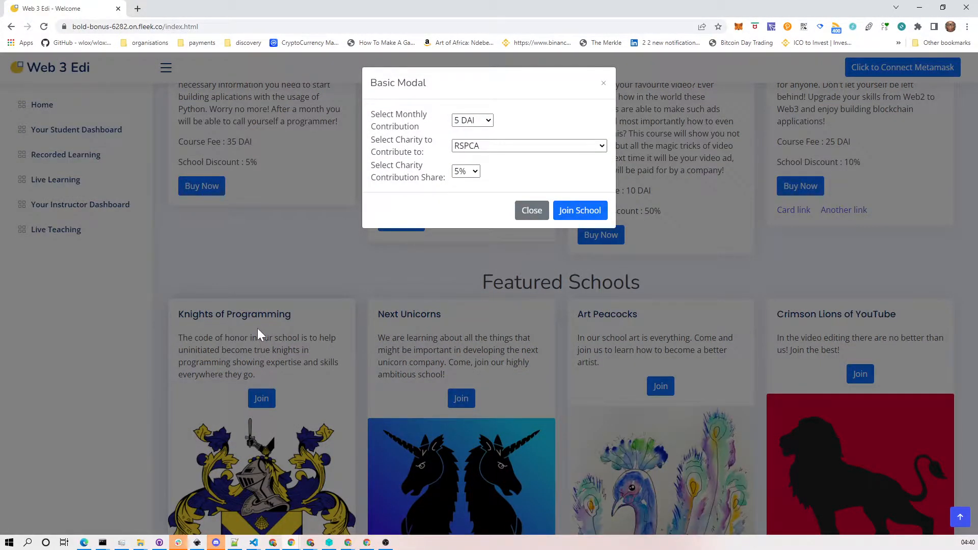
pyautogui.moveTo(243, 304)
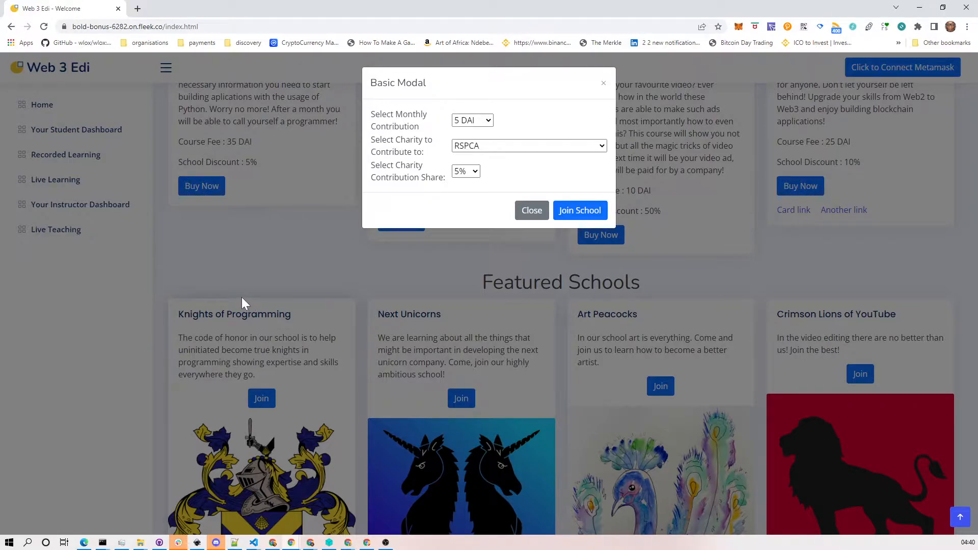
pyautogui.click(531, 211)
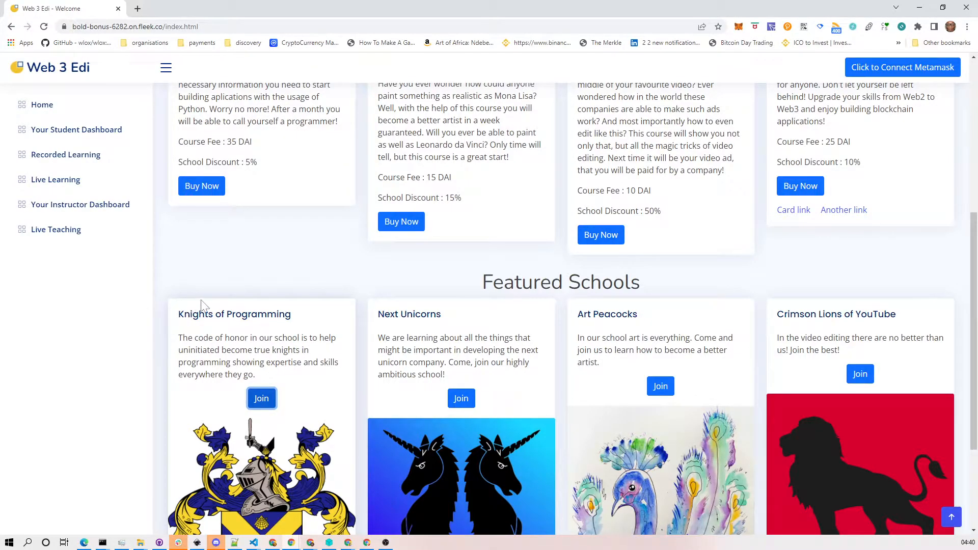
pyautogui.scroll(3)
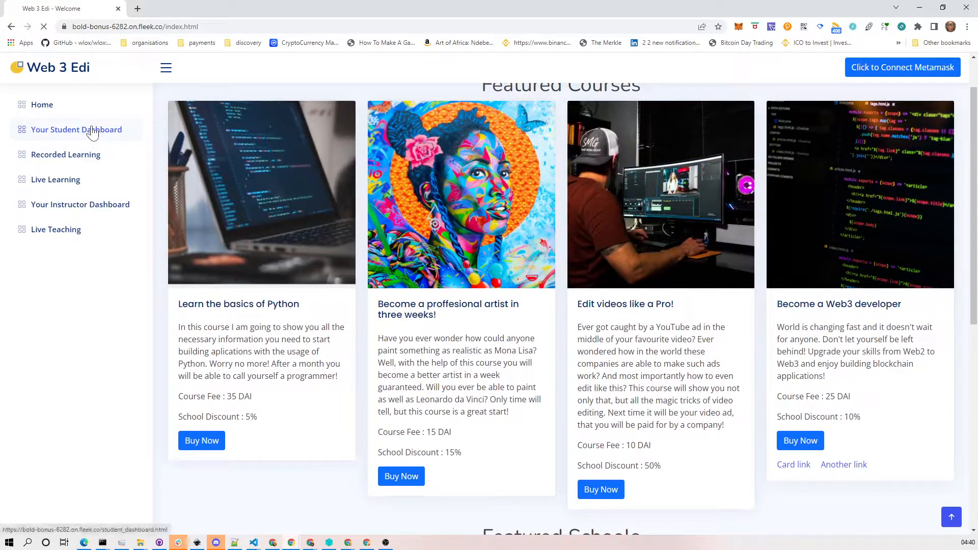
# - Open the student dashboard and scroll down through schools, courses, badges, certificates and minted courses
pyautogui.click(77, 128)
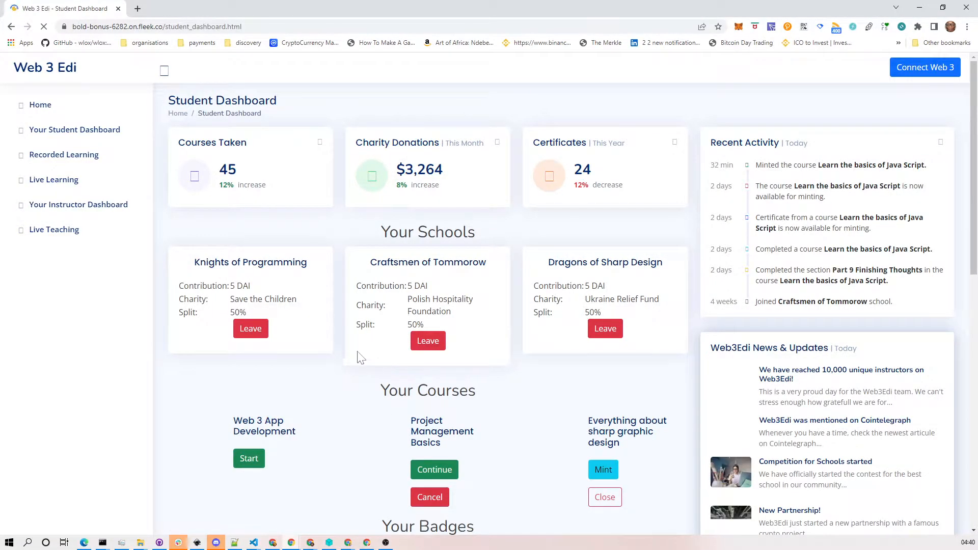
pyautogui.scroll(-3)
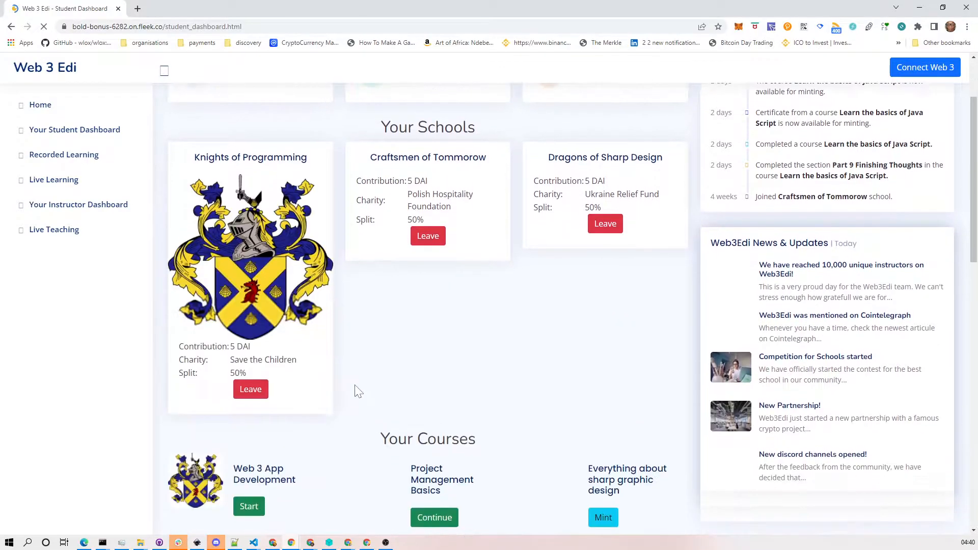
pyautogui.scroll(-3)
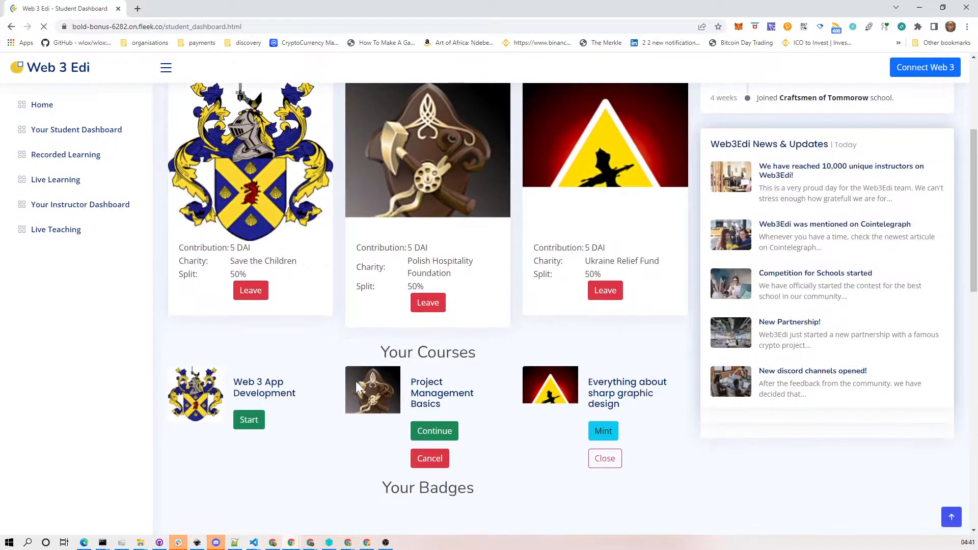
pyautogui.scroll(-3)
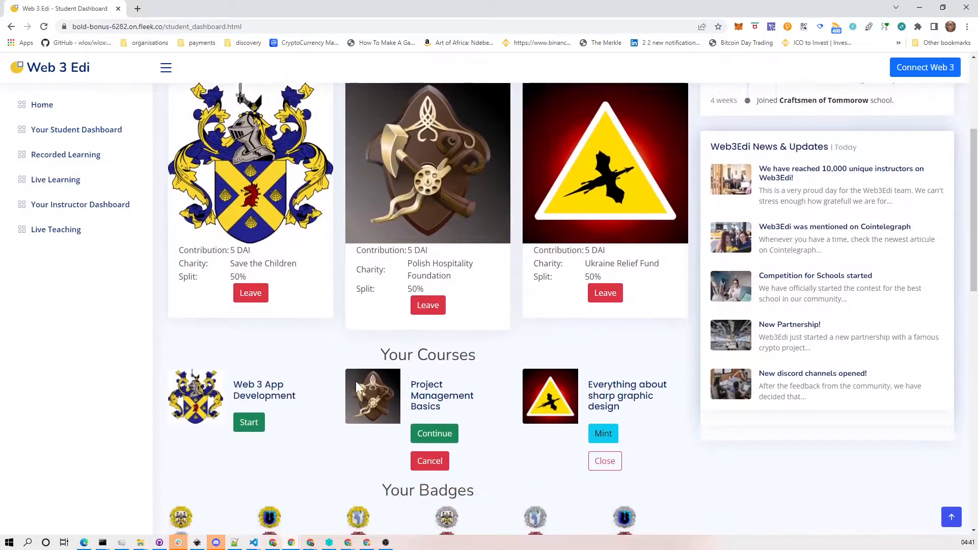
pyautogui.scroll(-3)
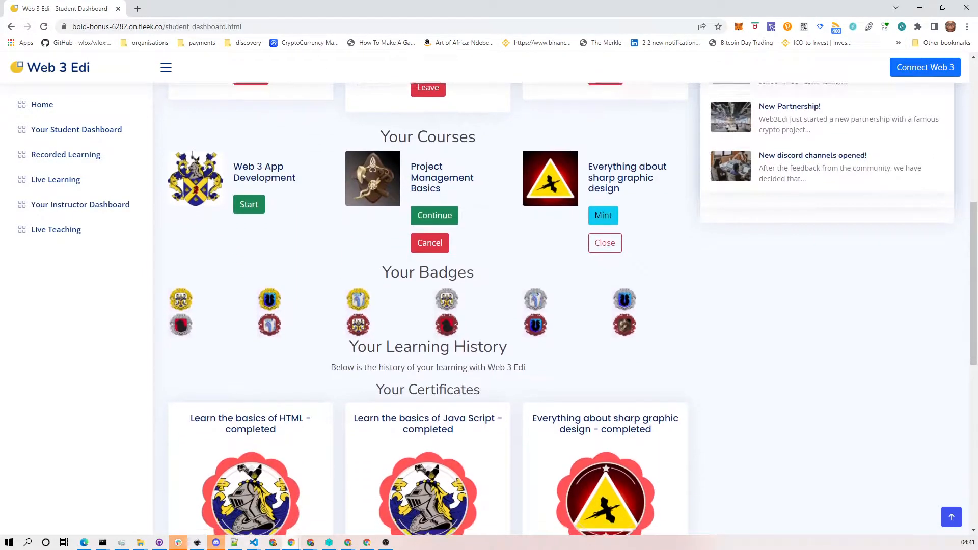
pyautogui.scroll(-3)
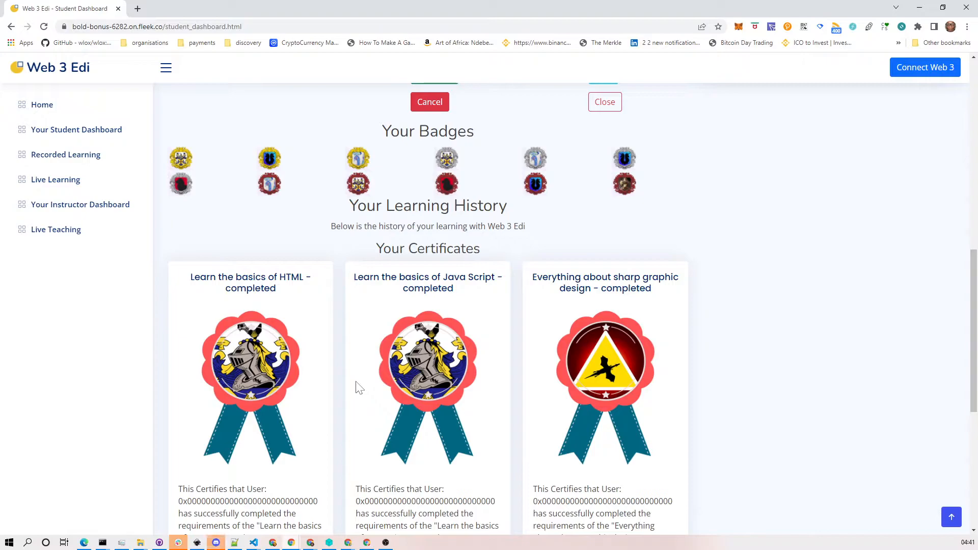
pyautogui.scroll(-3)
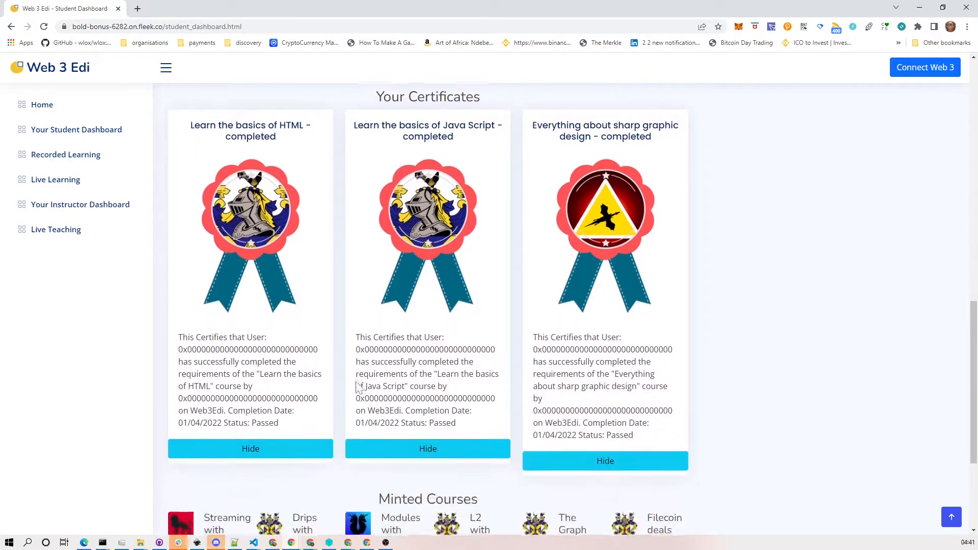
pyautogui.scroll(-3)
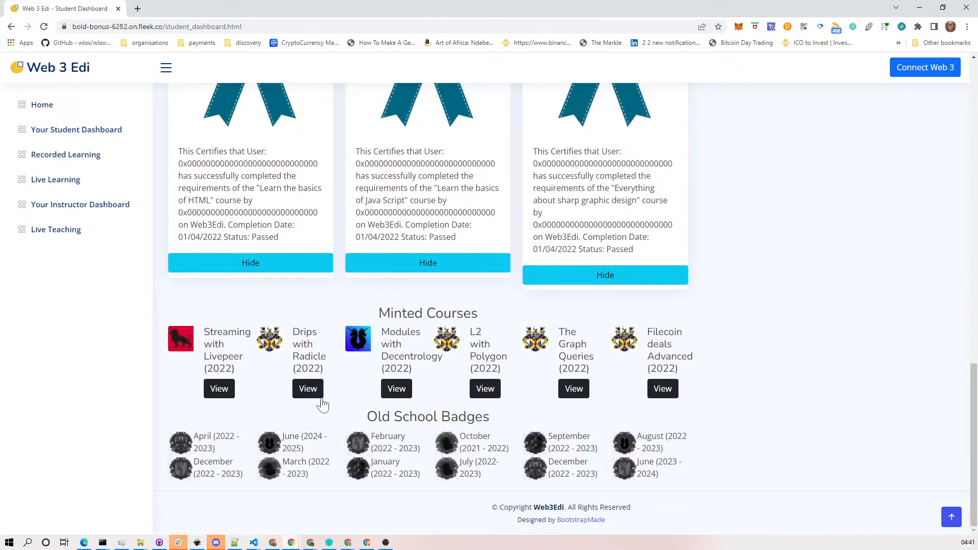
pyautogui.moveTo(372, 383)
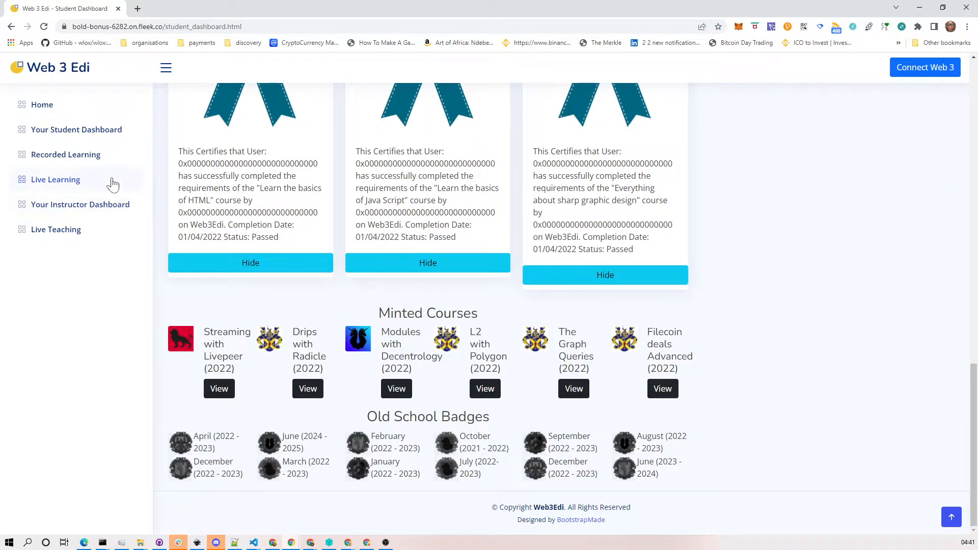
pyautogui.moveTo(55, 179)
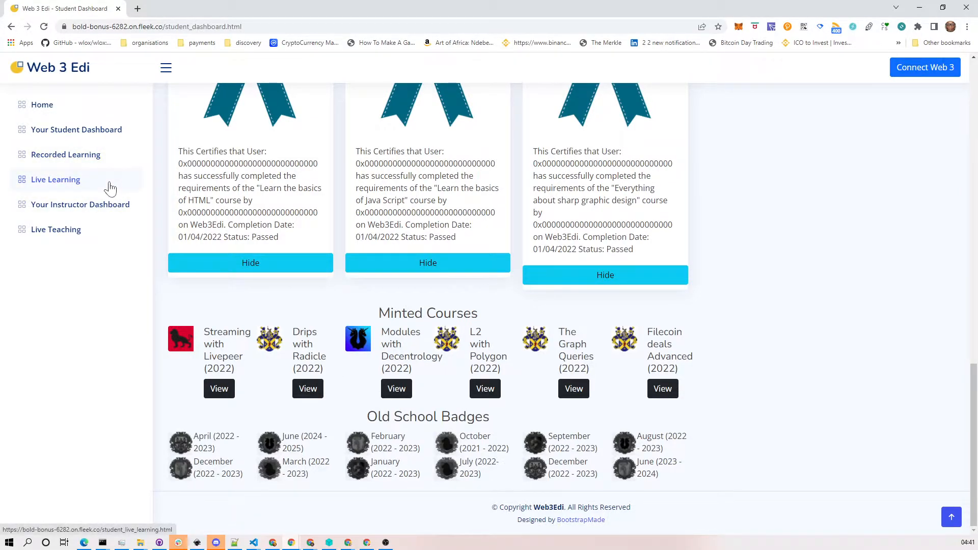
# - Open Live Learning and scroll down to the recorded section video and Section Questions
pyautogui.click(65, 153)
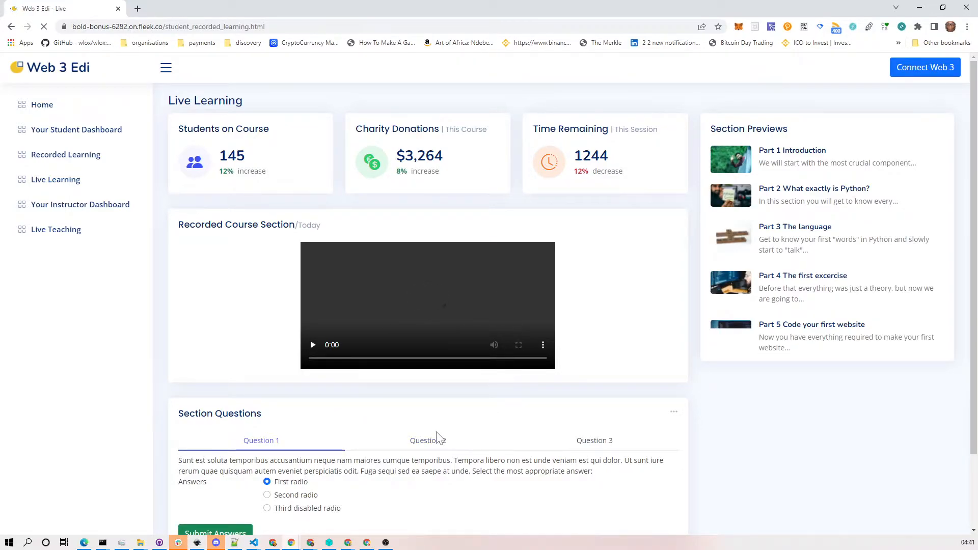
pyautogui.scroll(-3)
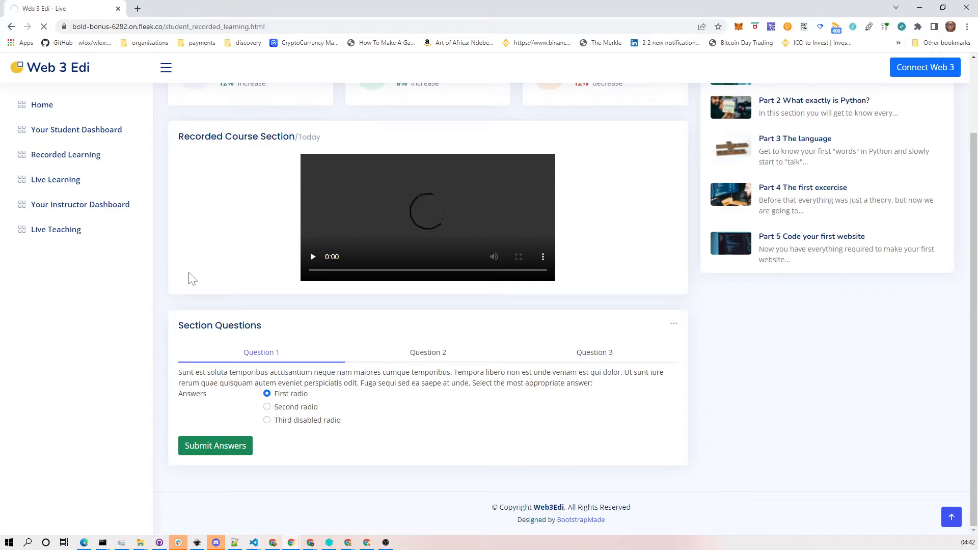
pyautogui.click(54, 180)
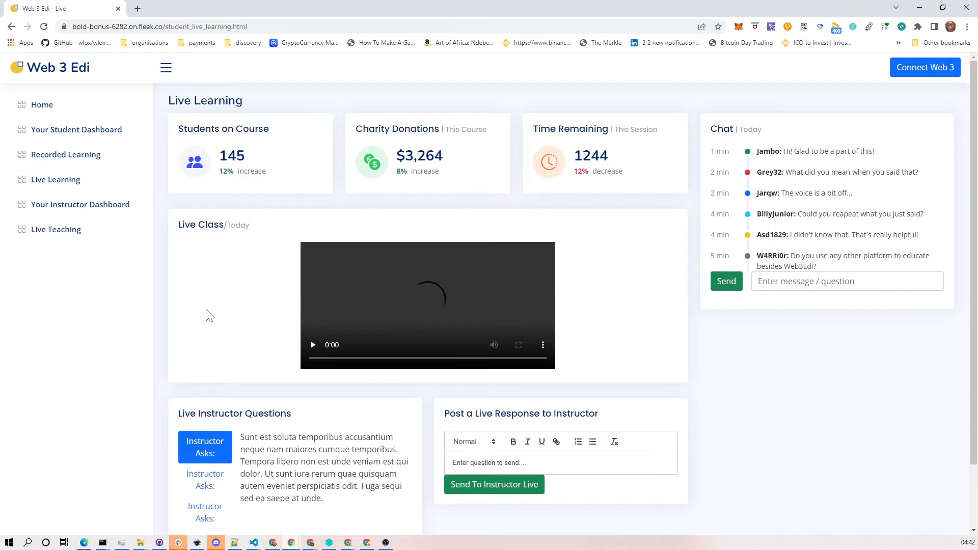
pyautogui.scroll(-3)
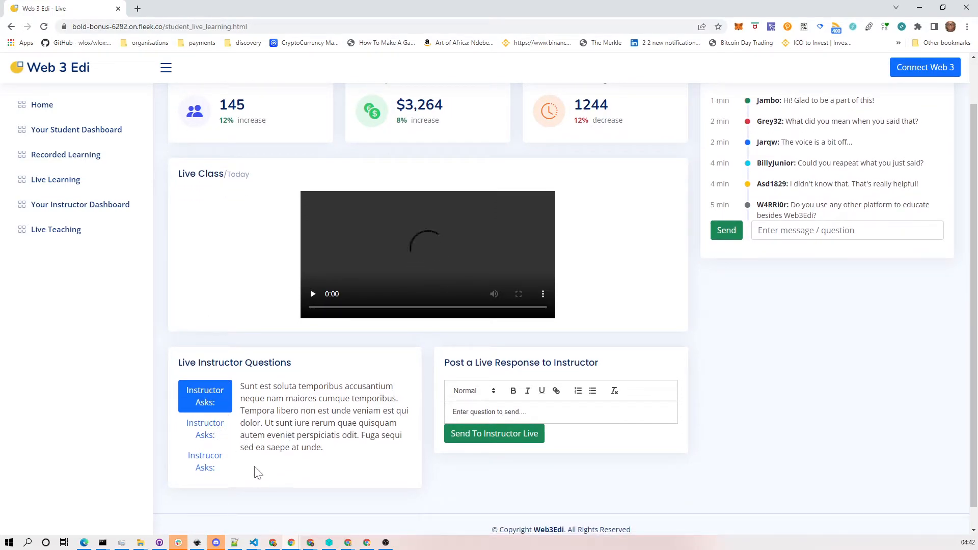
pyautogui.moveTo(420, 417)
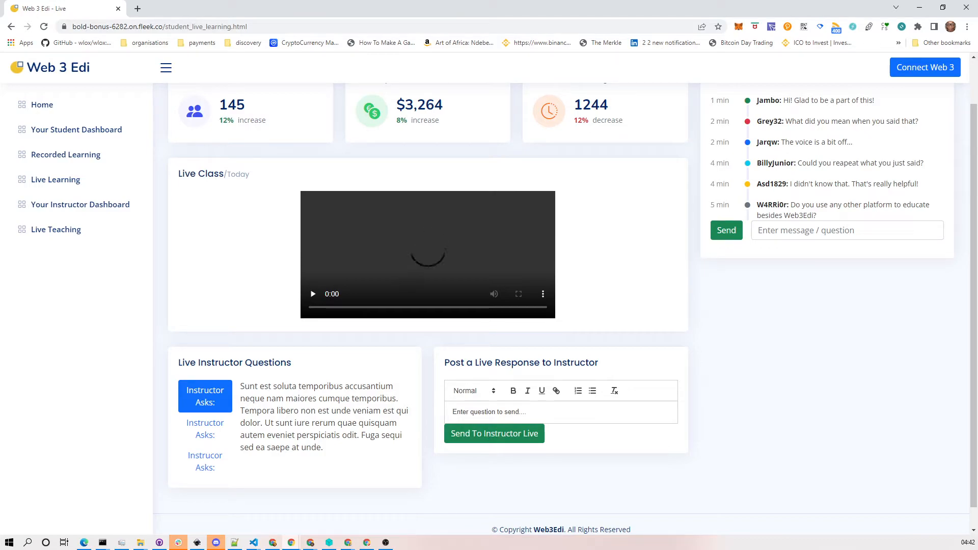
pyautogui.moveTo(388, 410)
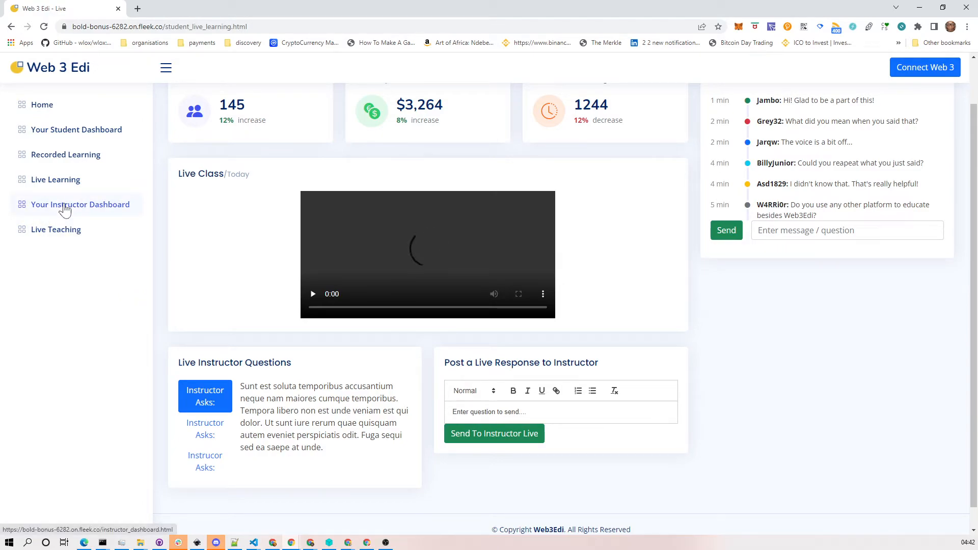
# - Open the instructor dashboard and scan its Create Course and Course Sections forms
pyautogui.click(80, 204)
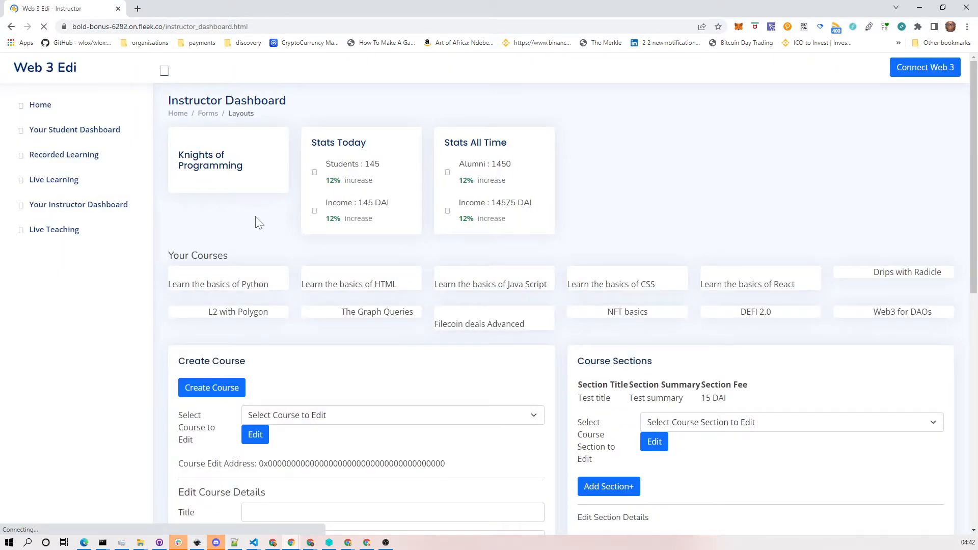
pyautogui.moveTo(360, 271)
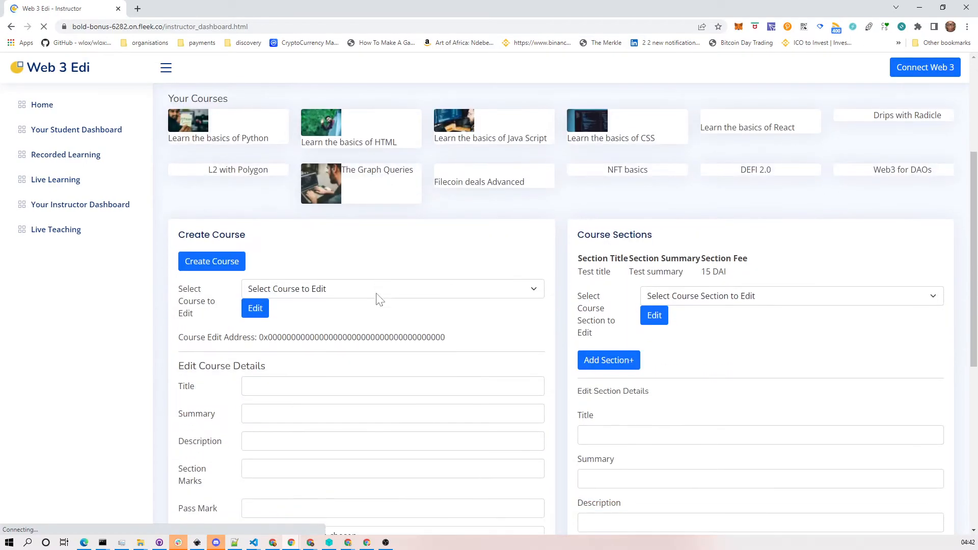
pyautogui.moveTo(451, 270)
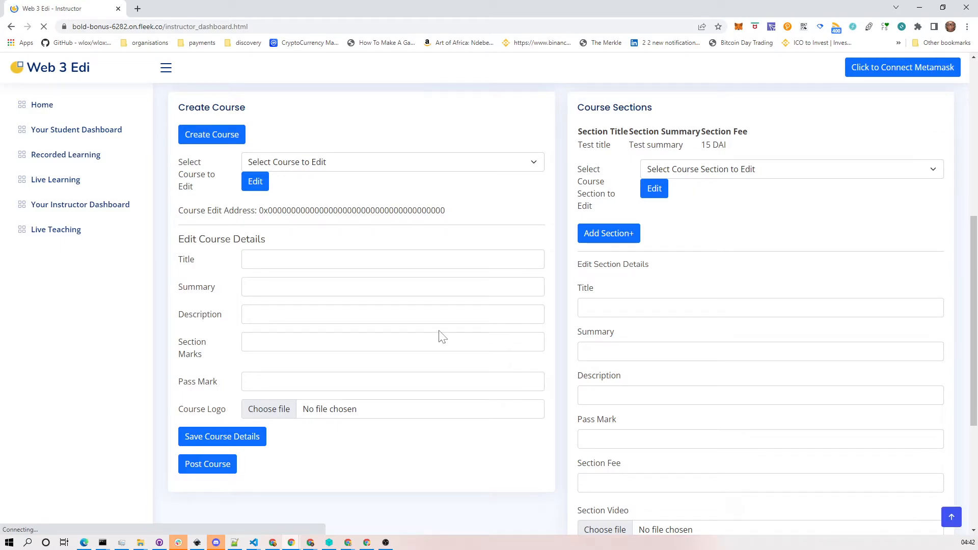
pyautogui.scroll(-3)
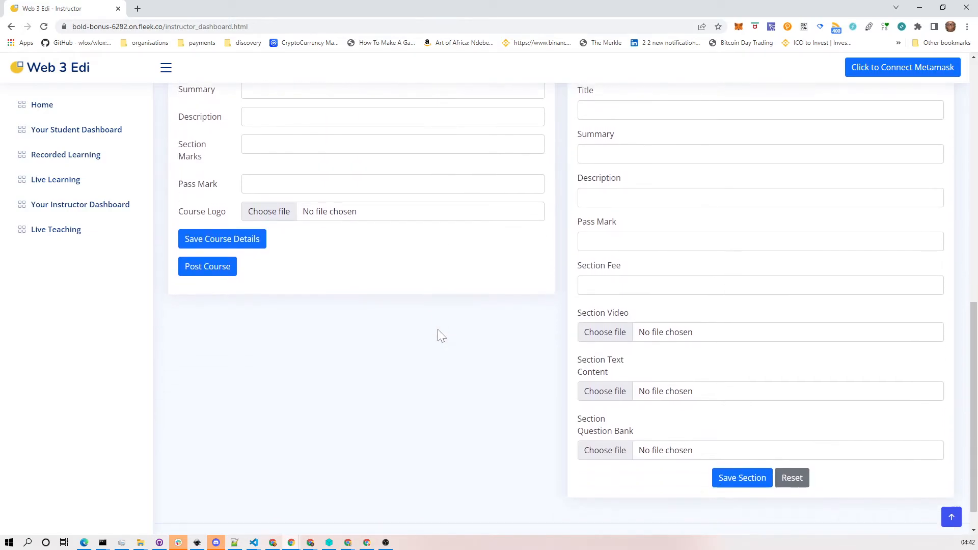
pyautogui.scroll(3)
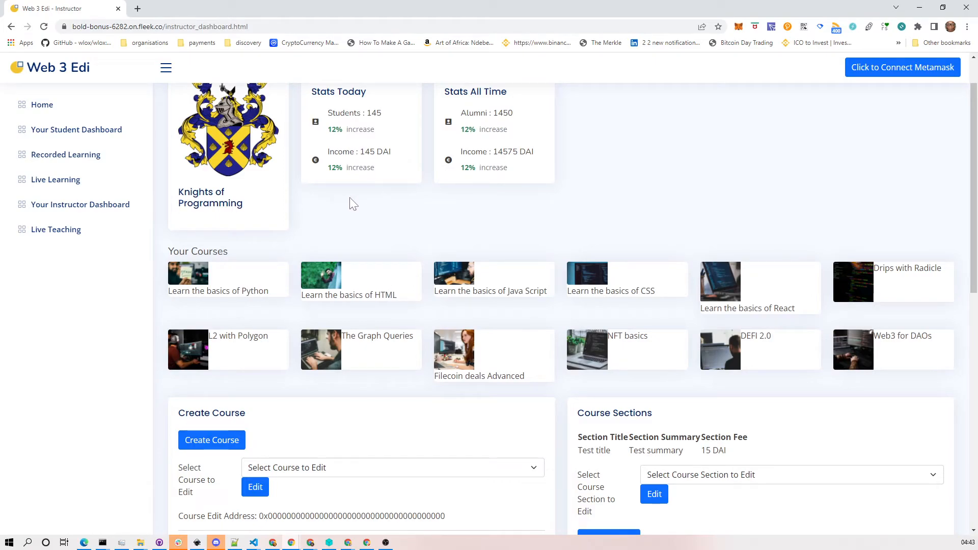
pyautogui.moveTo(347, 207)
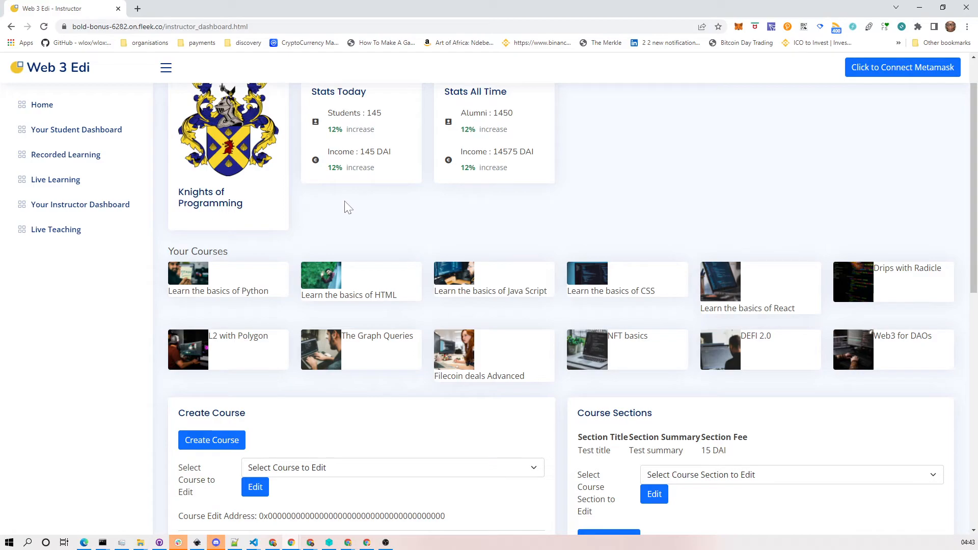
pyautogui.click(56, 230)
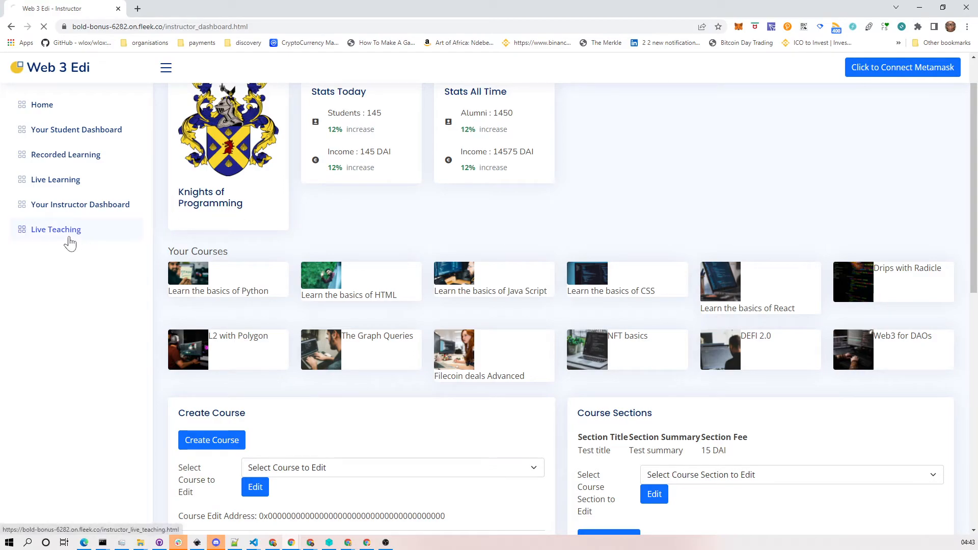
# - Scroll through the instructor Live Teaching page, then return to the featured-courses Home page
pyautogui.click(55, 228)
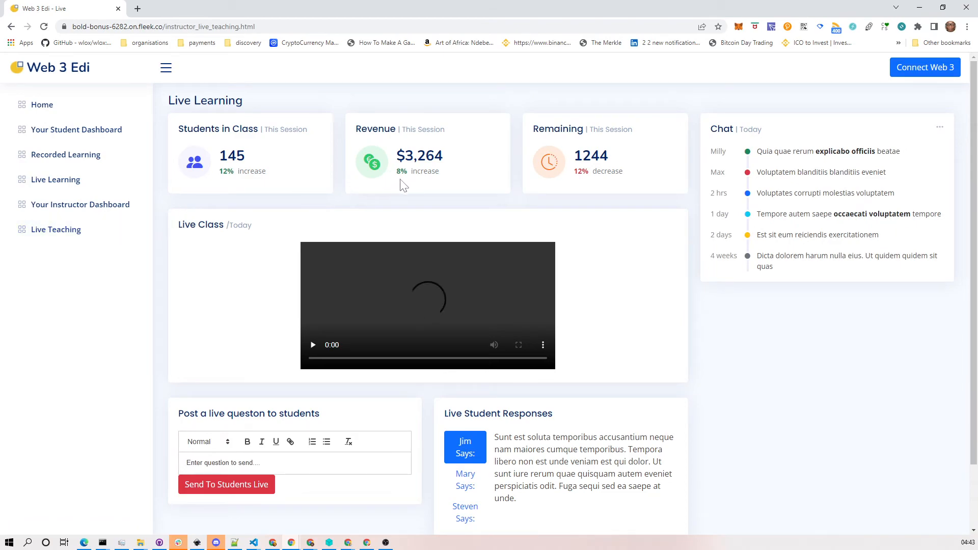
pyautogui.moveTo(427, 189)
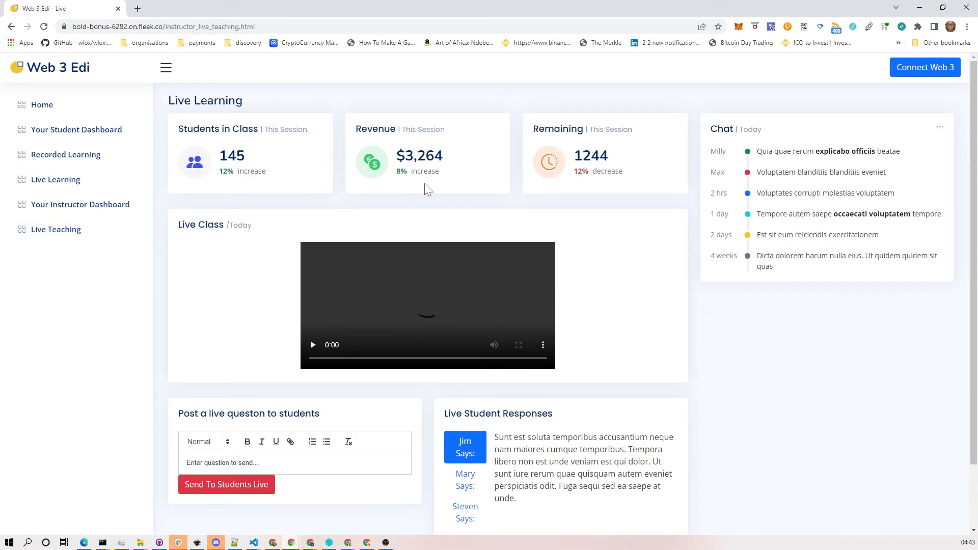
pyautogui.scroll(-3)
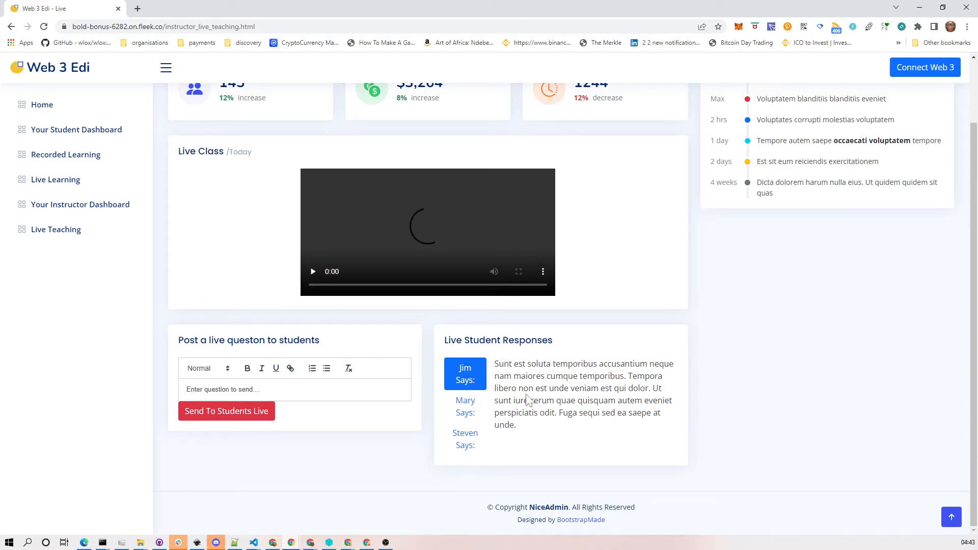
pyautogui.moveTo(442, 364)
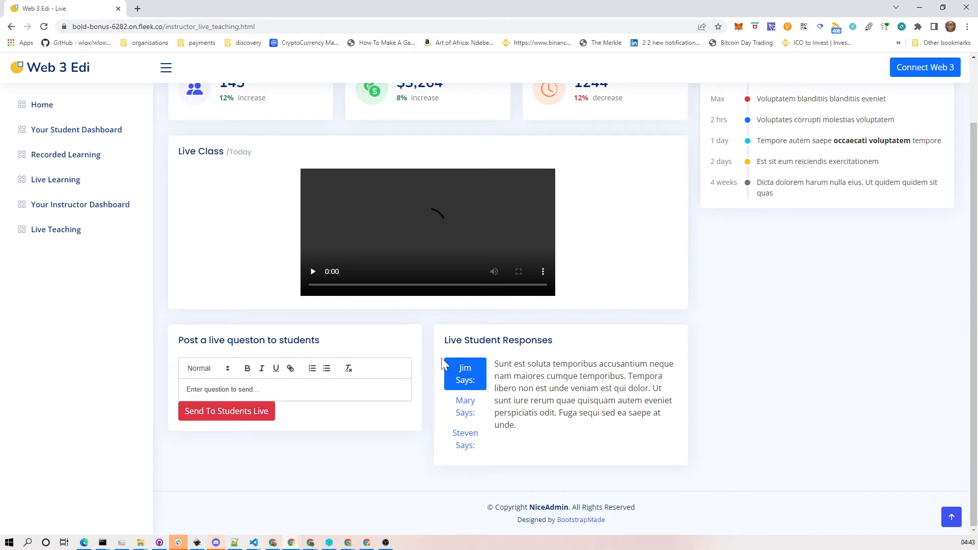
pyautogui.moveTo(234, 243)
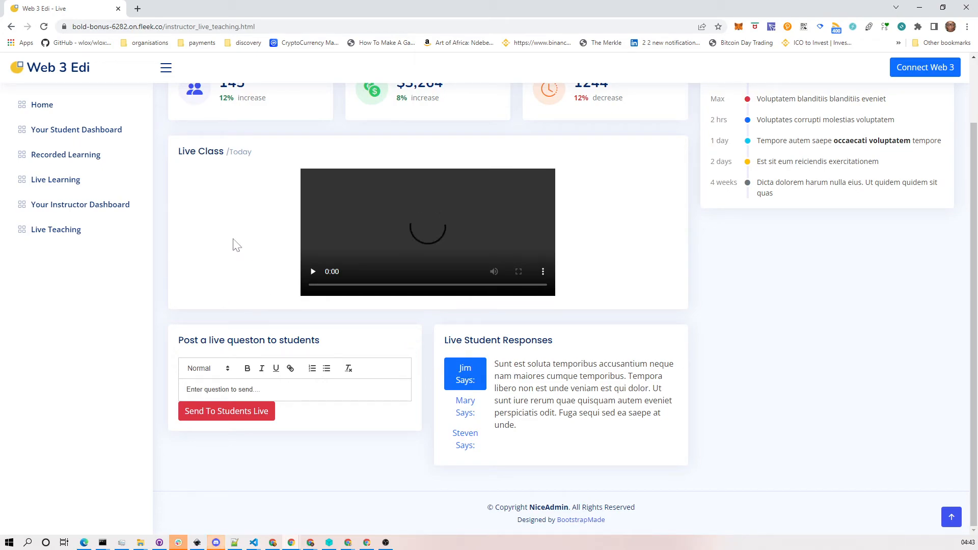
pyautogui.click(42, 105)
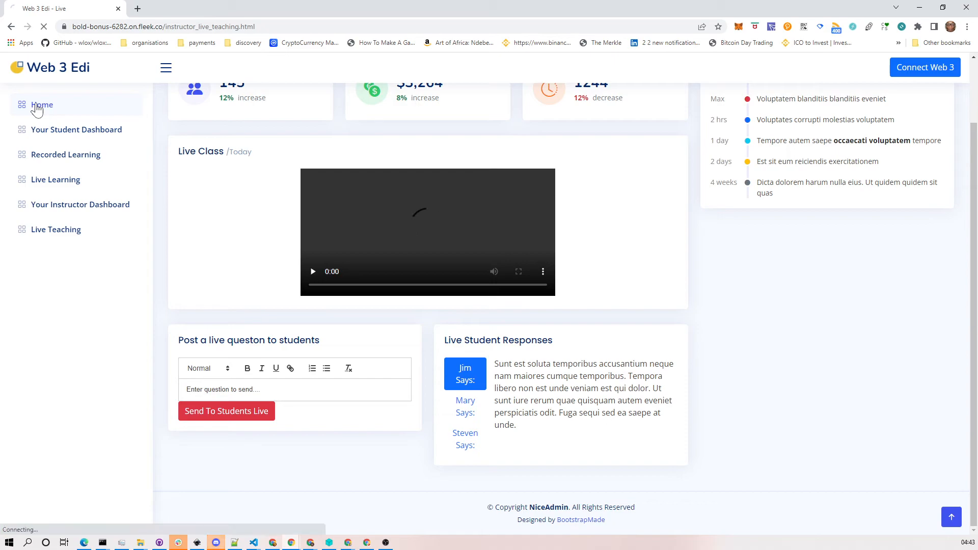
pyautogui.click(41, 105)
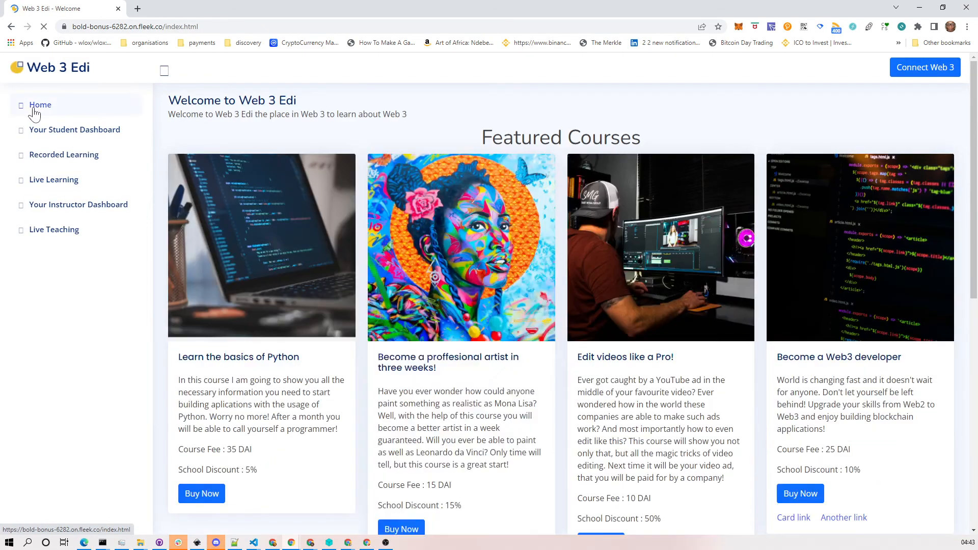